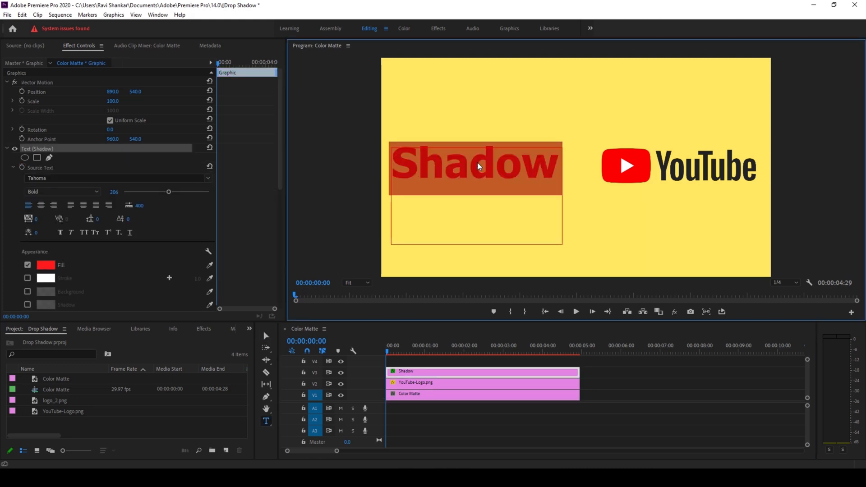
Select the YouTube-Logo.png clip on track V2 to show its effect settings
{"action": "left_click", "coordinate": [455, 382]}
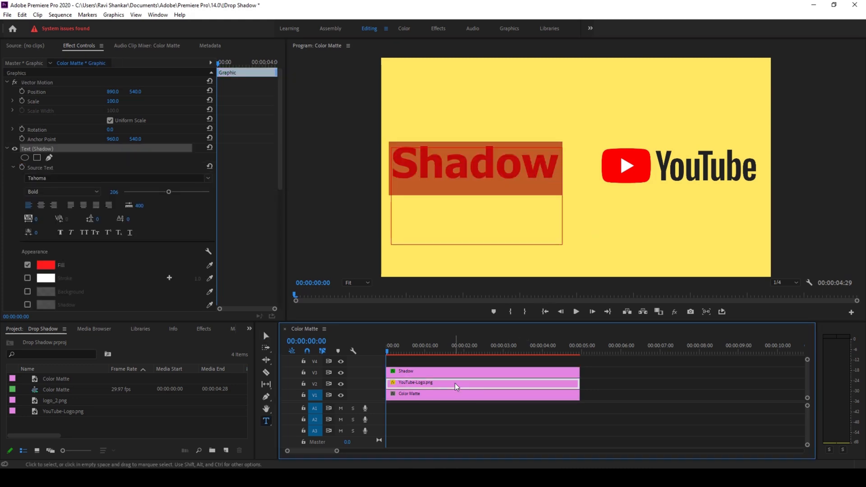
{"action": "left_click", "coordinate": [455, 382]}
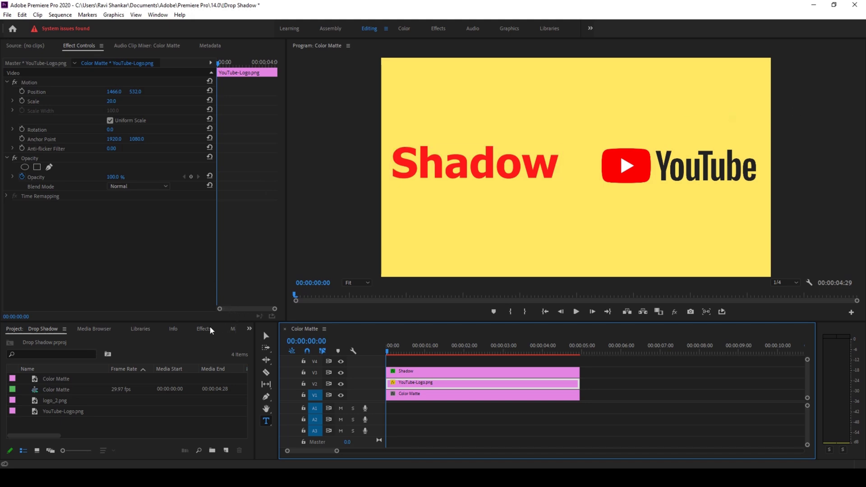
Search the Effects panel for 'Drop Shadow' to apply it to the Shadow text
{"action": "left_click", "coordinate": [201, 329]}
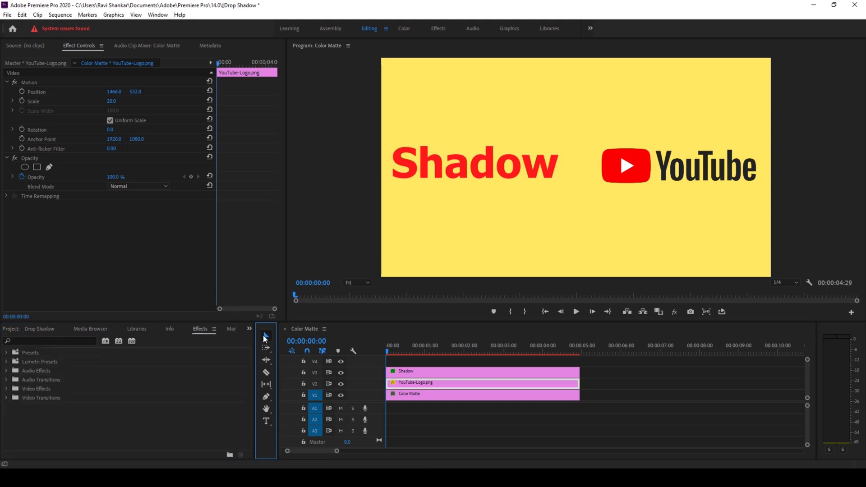
{"action": "type", "text": "D"}
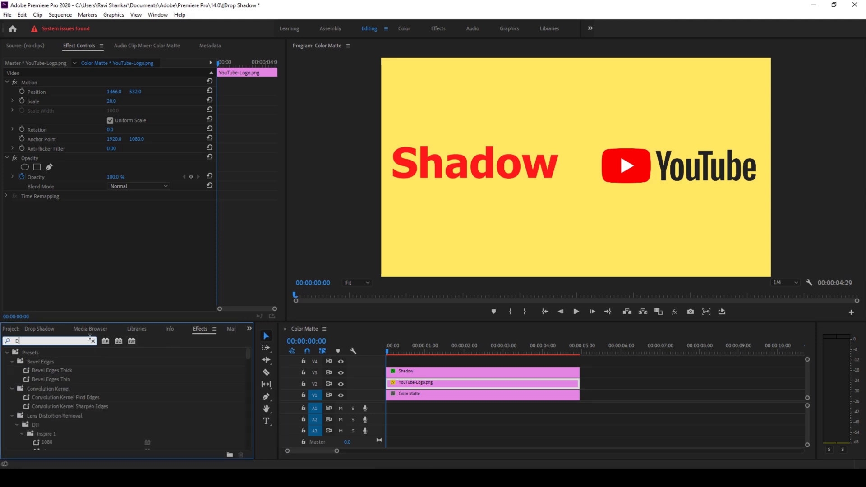
{"action": "type", "text": "rop Shadow"}
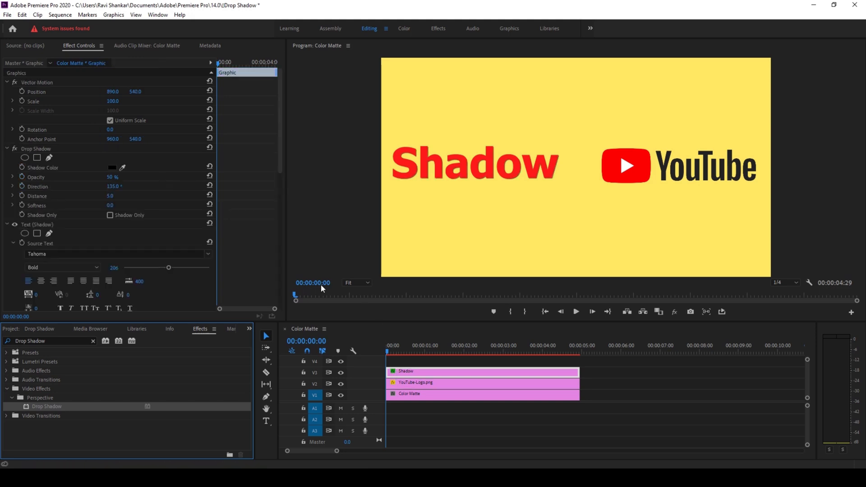
{"action": "mouse_move", "coordinate": [43, 153]}
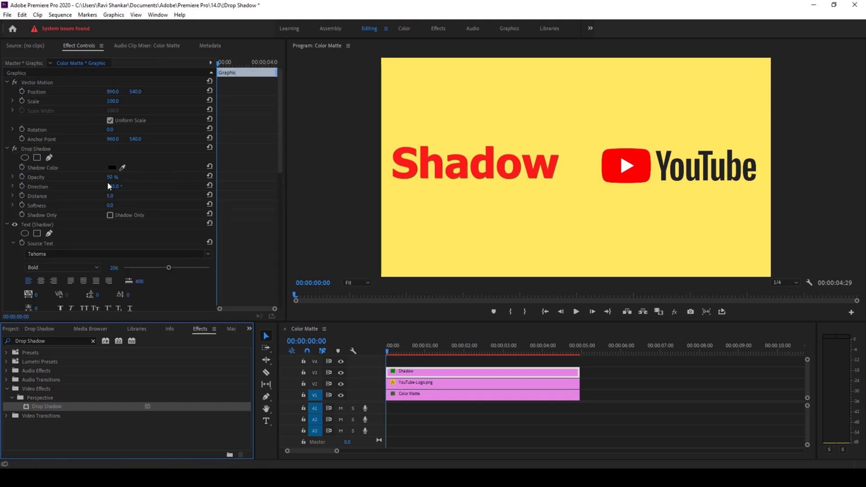
Scrub the text's Drop Shadow Distance to 25 and Direction to 145°
{"action": "left_click_drag", "start_coordinate": [113, 186], "coordinate": [114, 186]}
{"action": "type", "text": "25"}
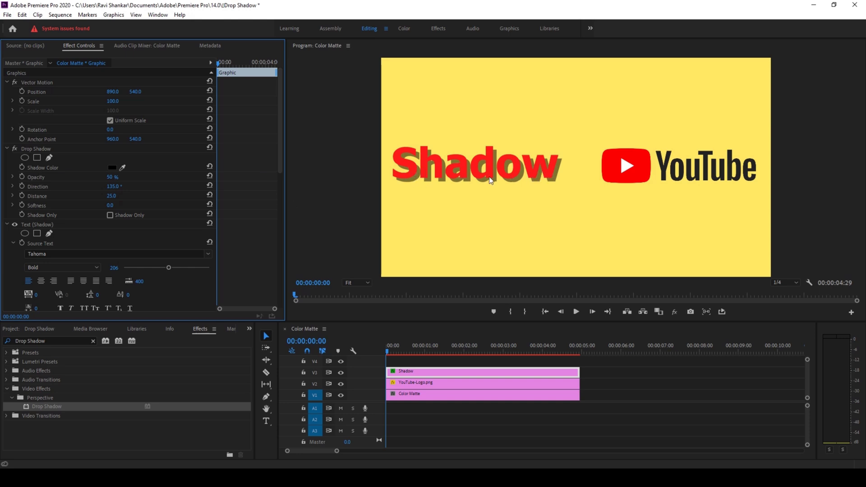
{"action": "mouse_move", "coordinate": [124, 187]}
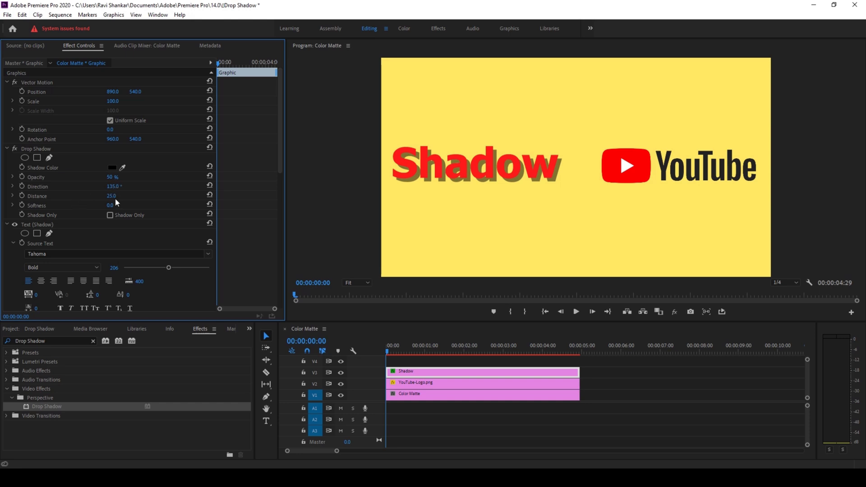
{"action": "left_click_drag", "start_coordinate": [114, 186], "coordinate": [136, 186]}
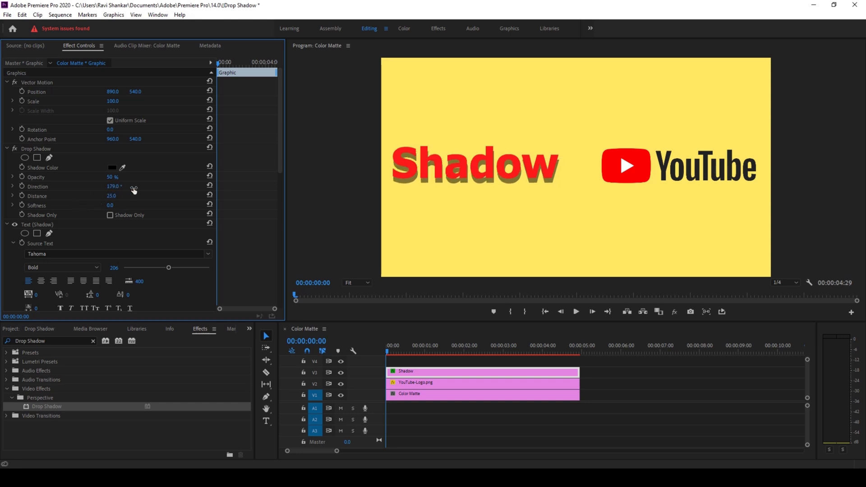
{"action": "left_click_drag", "start_coordinate": [133, 189], "coordinate": [253, 205]}
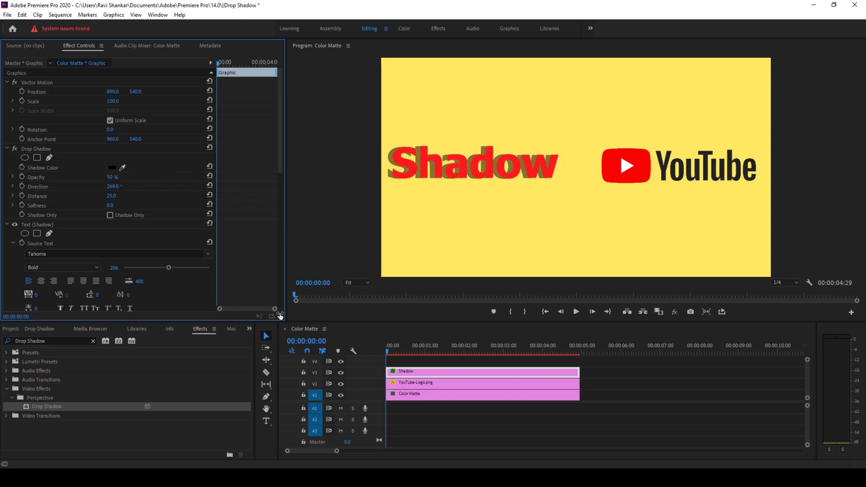
{"action": "left_click_drag", "start_coordinate": [113, 186], "coordinate": [105, 186]}
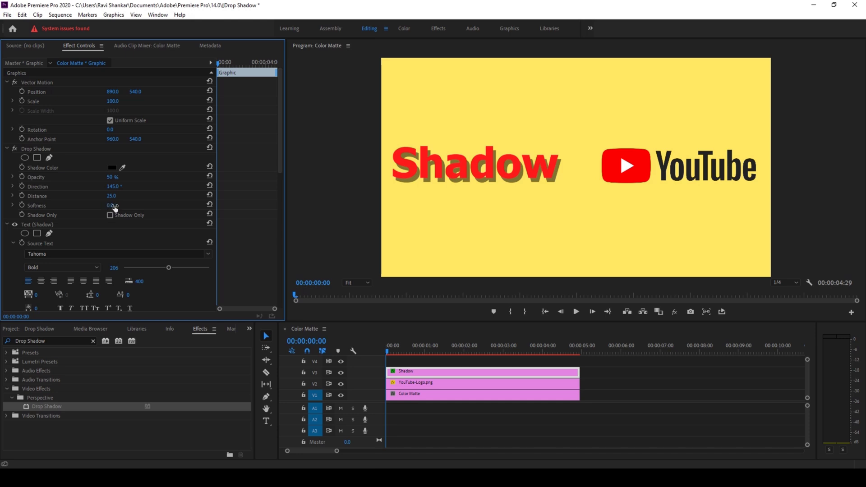
Scrub the text shadow's Softness to 35 and raise Opacity to 90%
{"action": "left_click_drag", "start_coordinate": [113, 206], "coordinate": [135, 206]}
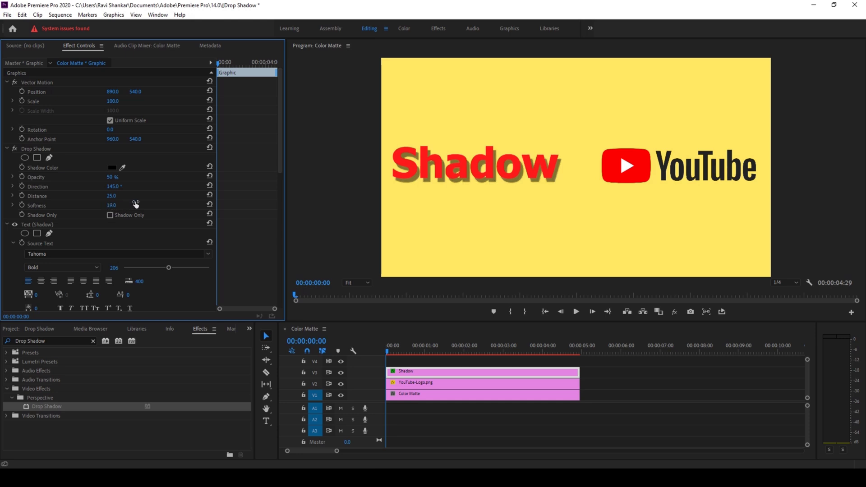
{"action": "left_click_drag", "start_coordinate": [111, 204], "coordinate": [143, 204]}
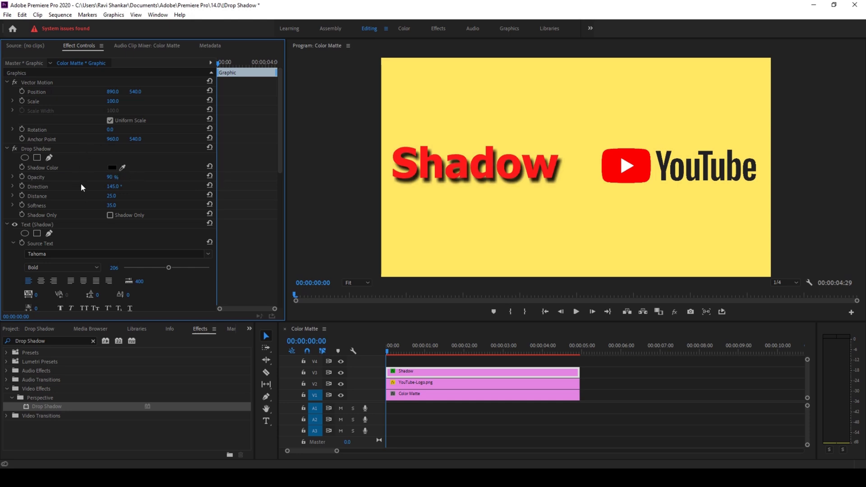
{"action": "mouse_move", "coordinate": [47, 150]}
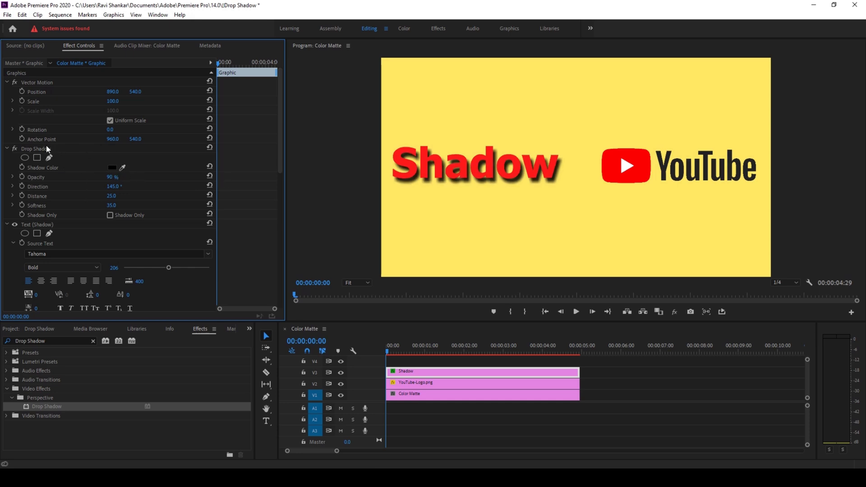
{"action": "mouse_move", "coordinate": [168, 138]}
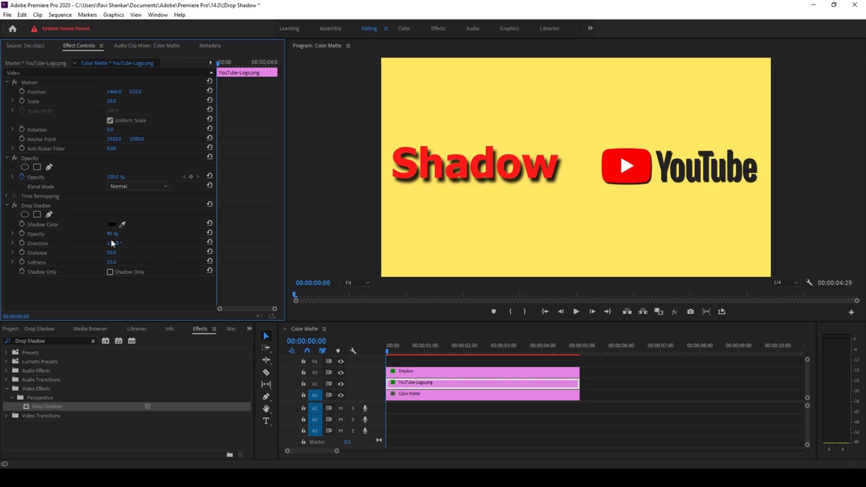
Set the logo shadow to 50% opacity, 145°, softness 35, distance 157
{"action": "double_click", "coordinate": [112, 233]}
{"action": "type", "text": "50"}
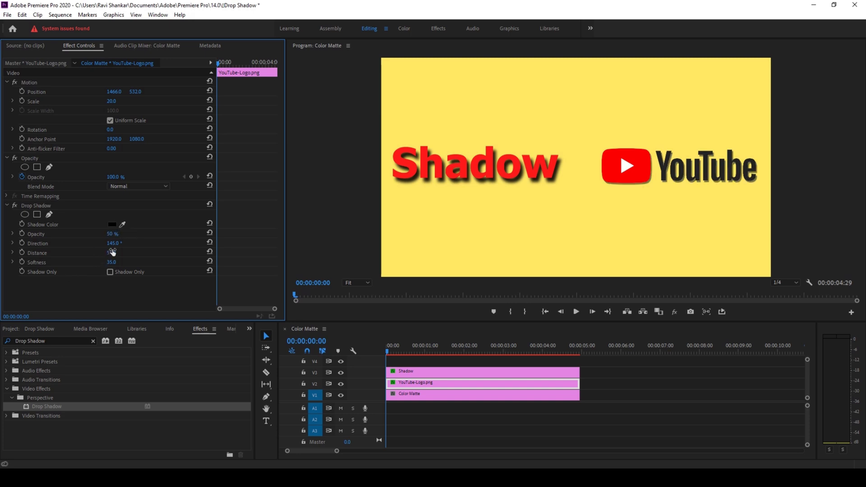
{"action": "left_click_drag", "start_coordinate": [112, 252], "coordinate": [118, 252]}
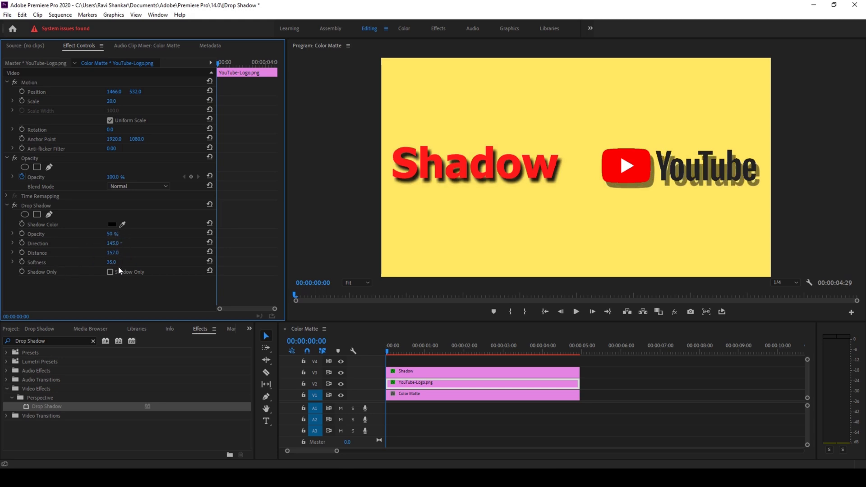
Tick Shadow Only and change the logo's shadow colour to red
{"action": "left_click", "coordinate": [109, 271]}
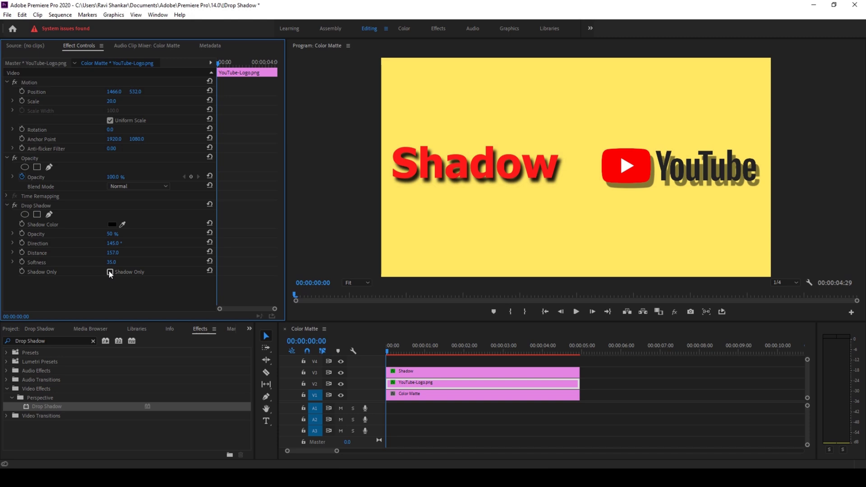
{"action": "left_click", "coordinate": [110, 271]}
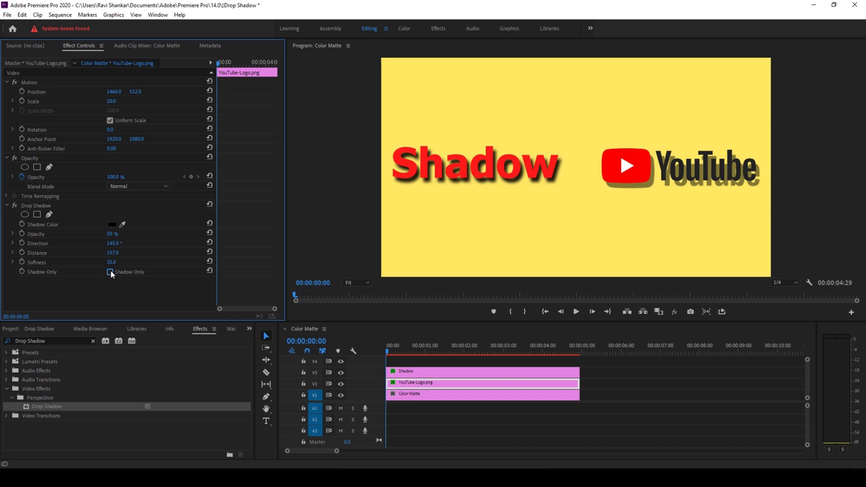
{"action": "left_click", "coordinate": [110, 272]}
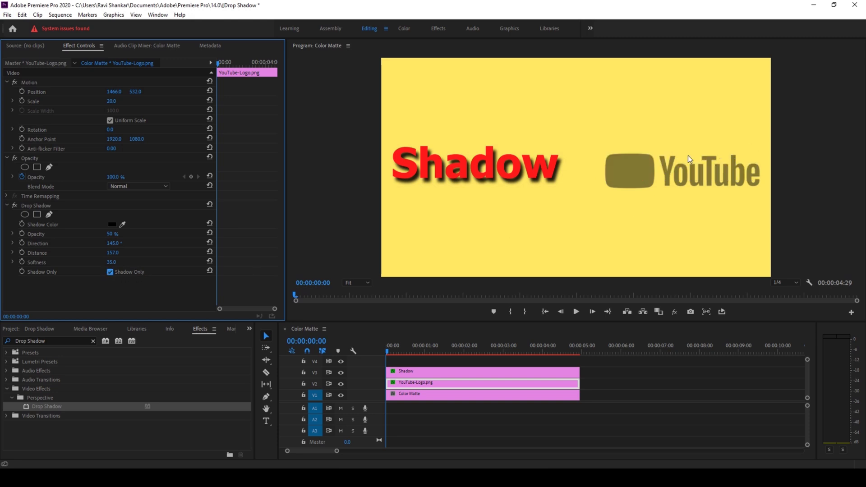
{"action": "mouse_move", "coordinate": [605, 168]}
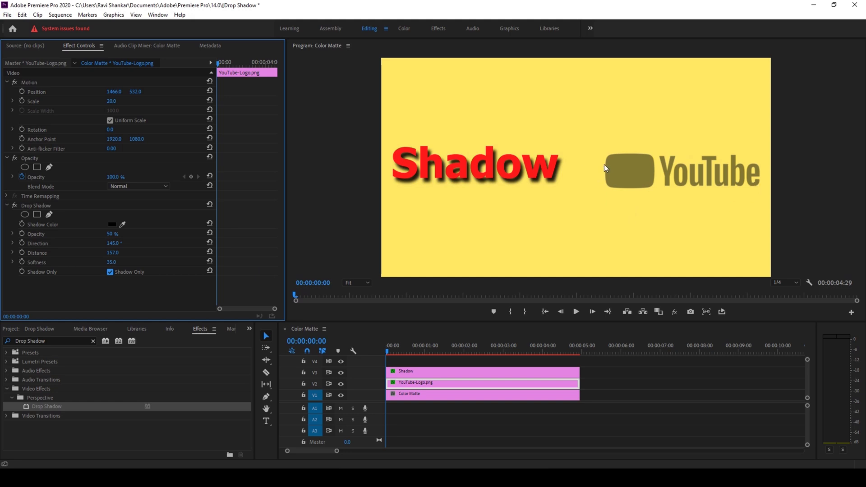
{"action": "mouse_move", "coordinate": [702, 162]}
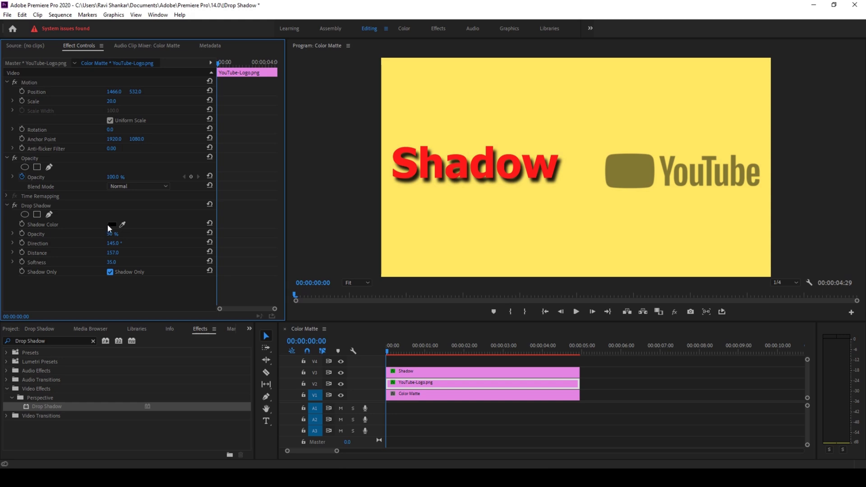
{"action": "left_click", "coordinate": [111, 224]}
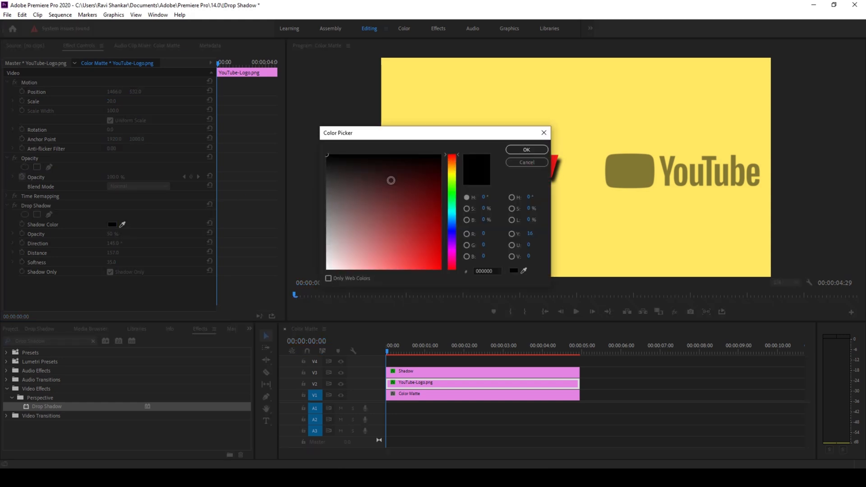
{"action": "left_click", "coordinate": [524, 149]}
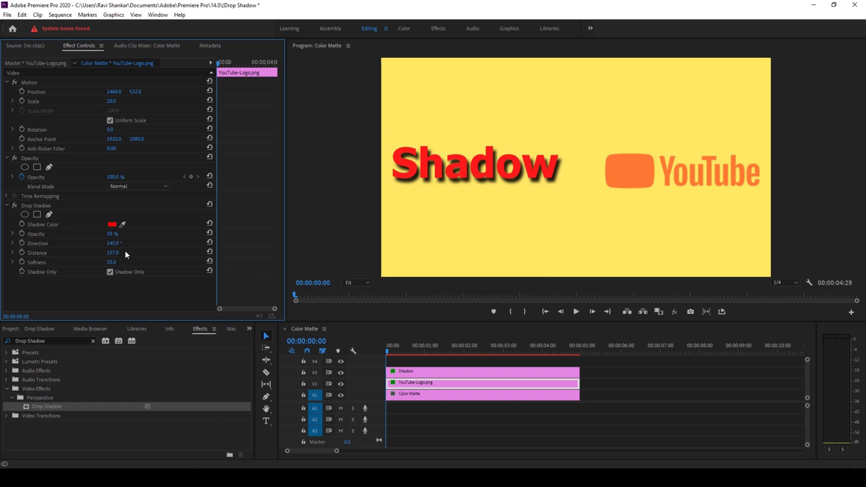
{"action": "left_click", "coordinate": [110, 271]}
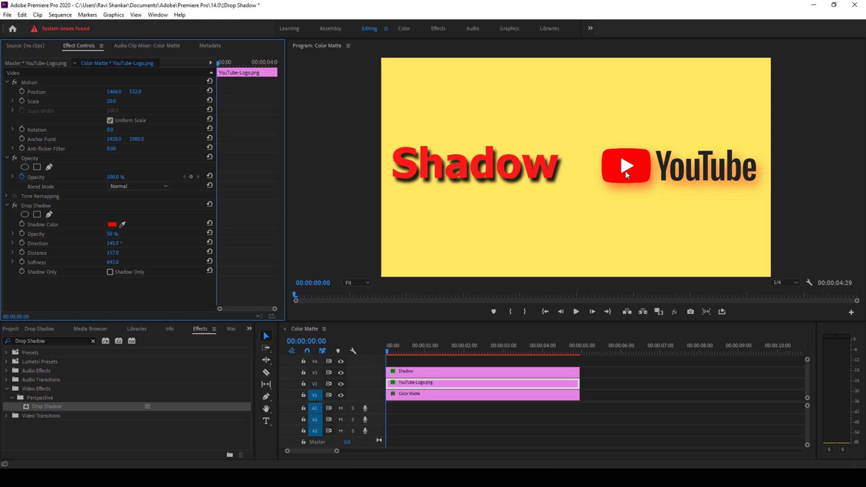
{"action": "mouse_move", "coordinate": [545, 203]}
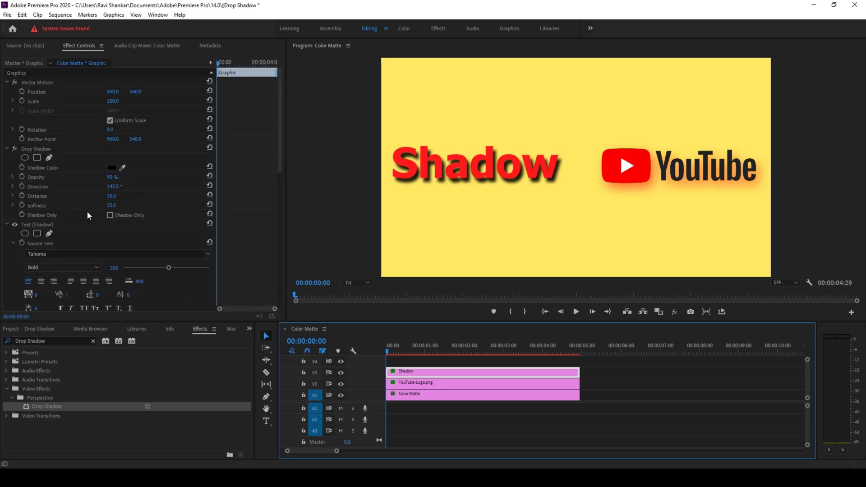
Edit the Opacity value of the Shadow text's Drop Shadow
{"action": "double_click", "coordinate": [113, 176]}
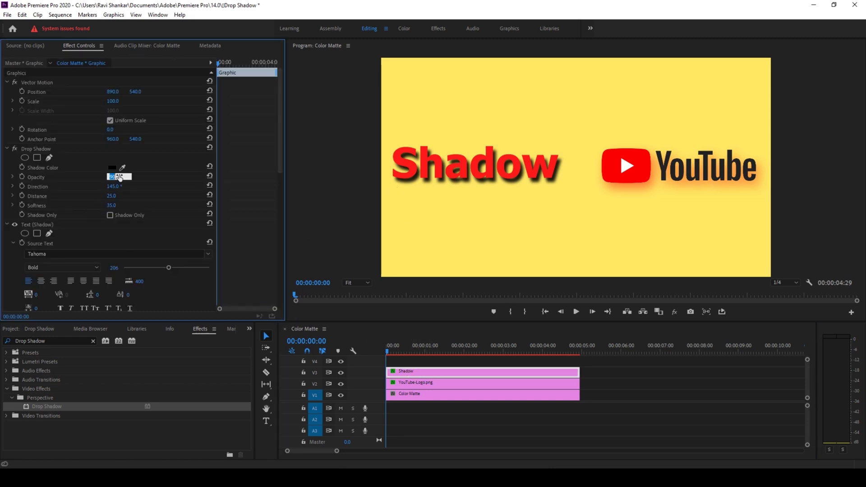